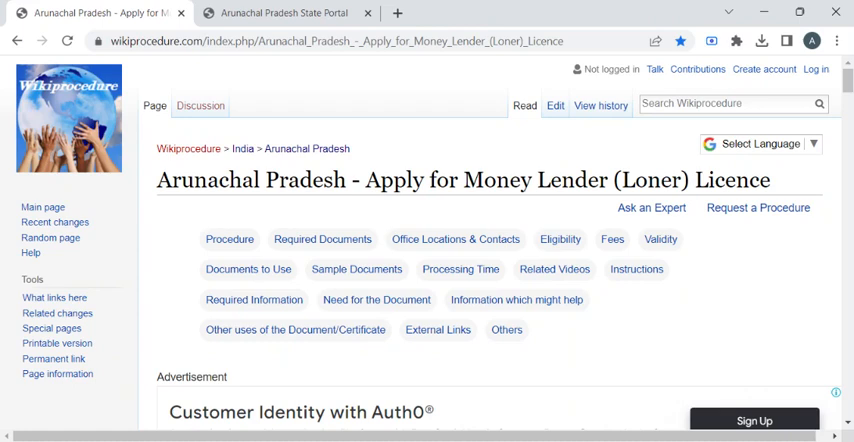
pyautogui.moveTo(418, 116)
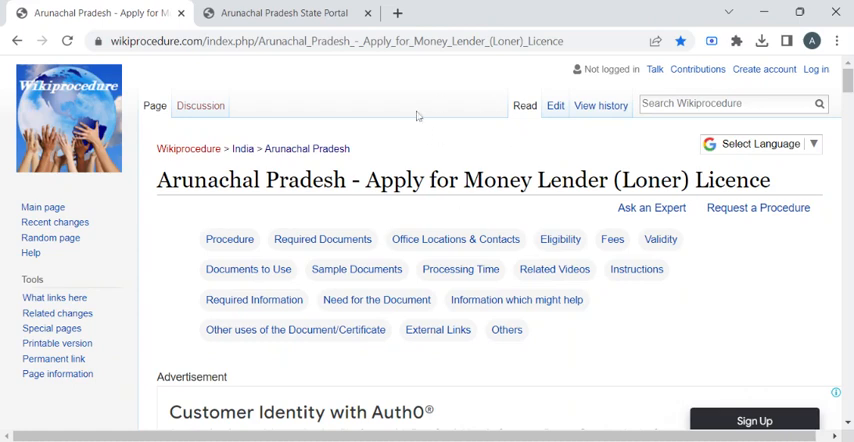
# Select the page address, open the translation languages list, and scroll into the Procedure steps
pyautogui.click(350, 41)
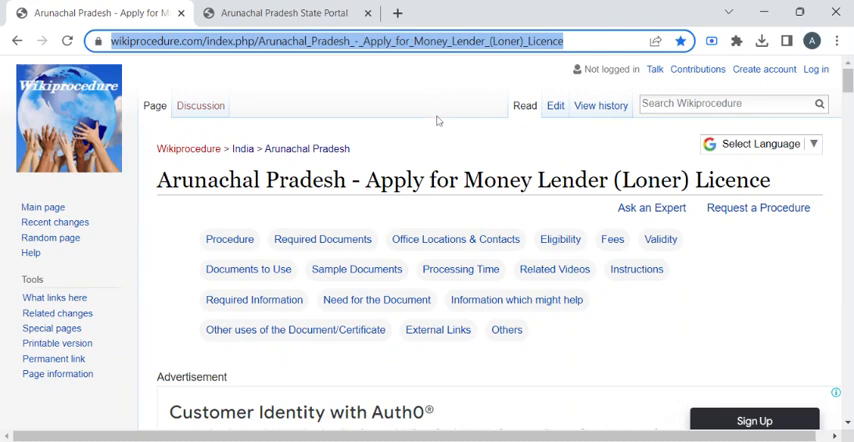
pyautogui.moveTo(439, 127)
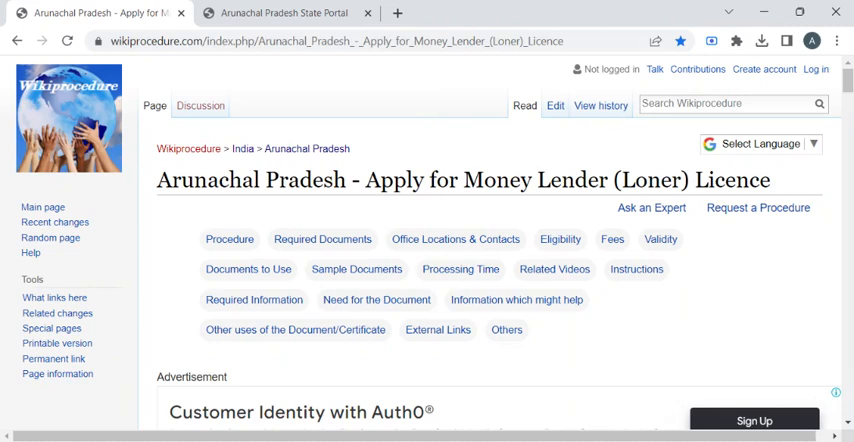
pyautogui.click(761, 144)
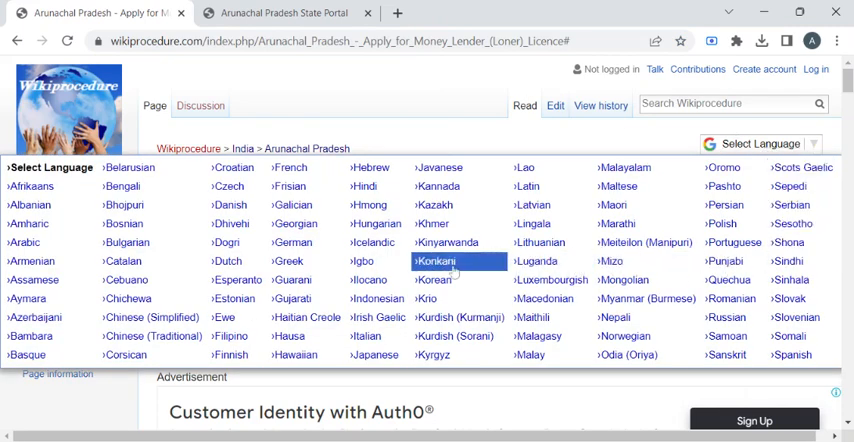
pyautogui.moveTo(230, 261)
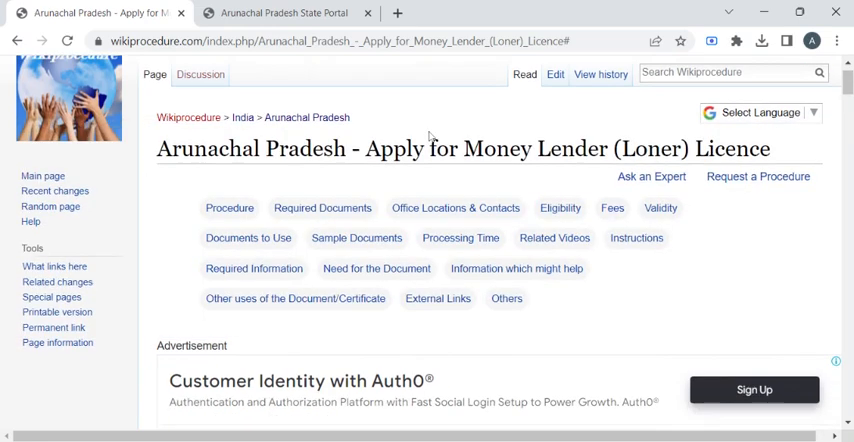
pyautogui.scroll(-3)
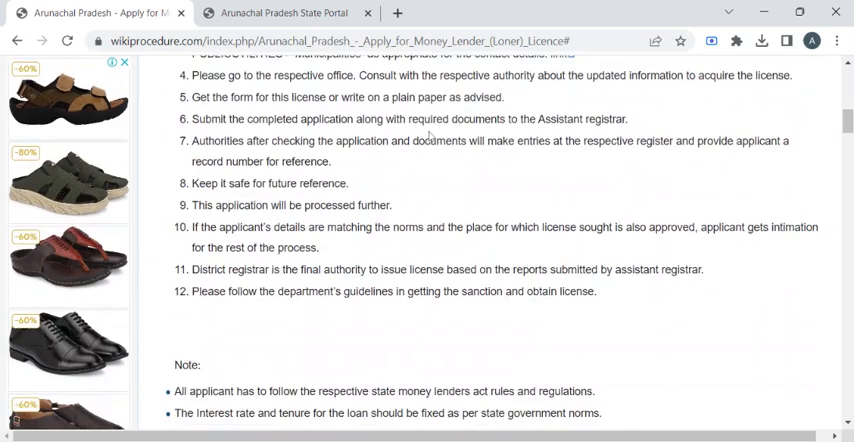
pyautogui.scroll(-3)
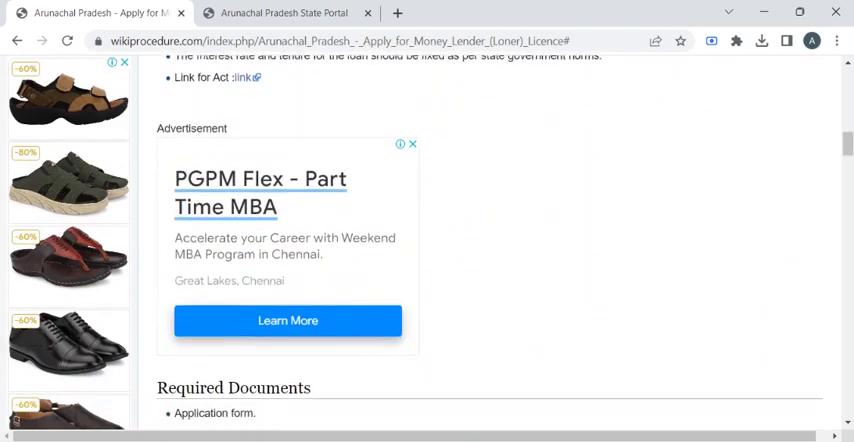
pyautogui.scroll(-3)
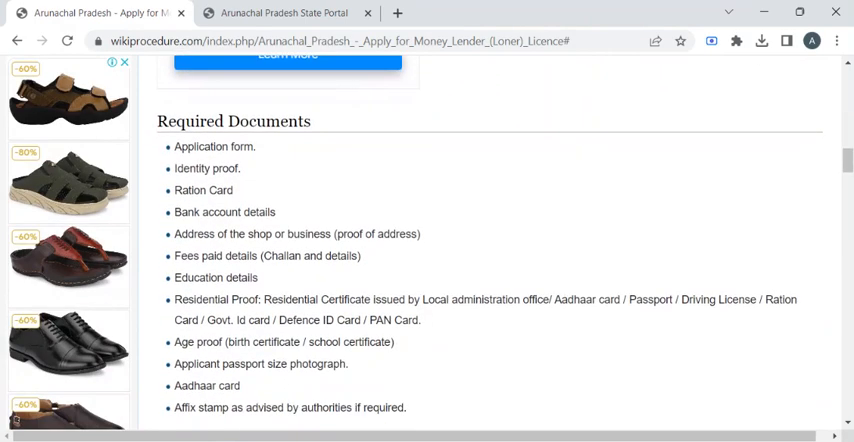
pyautogui.scroll(-3)
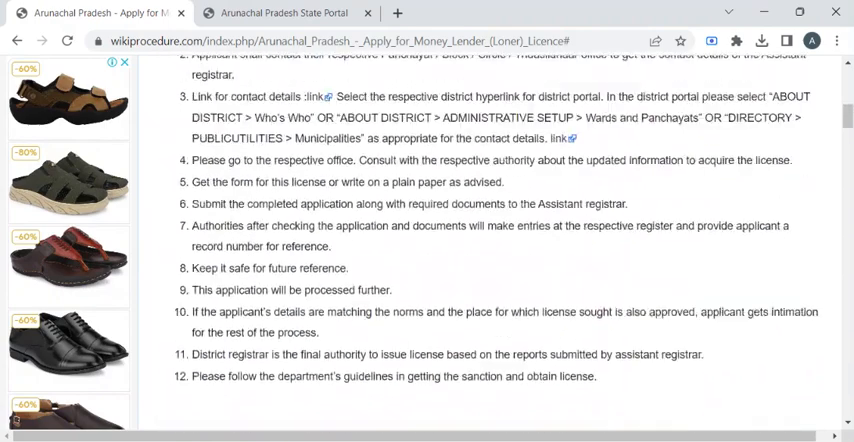
# Highlight the Required Documents heading and scroll through the documents list and notes
pyautogui.scroll(3)
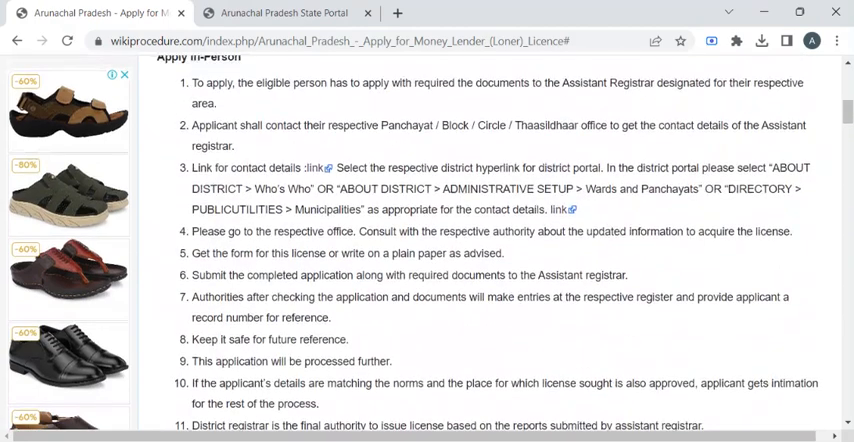
pyautogui.scroll(-3)
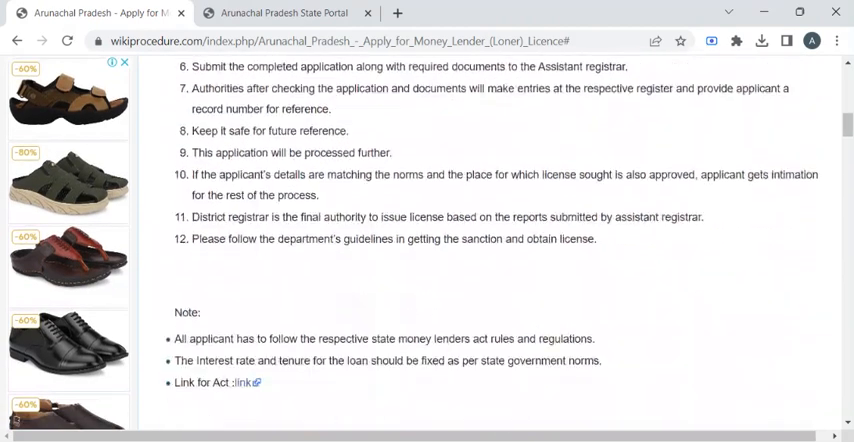
pyautogui.scroll(-3)
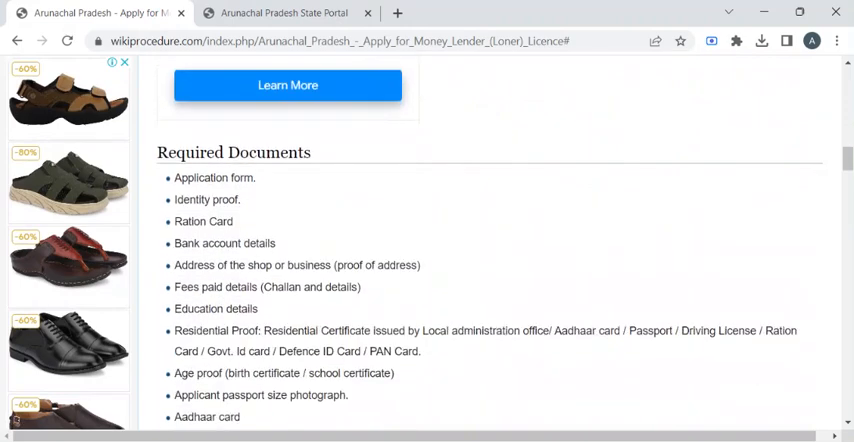
pyautogui.doubleClick(233, 152)
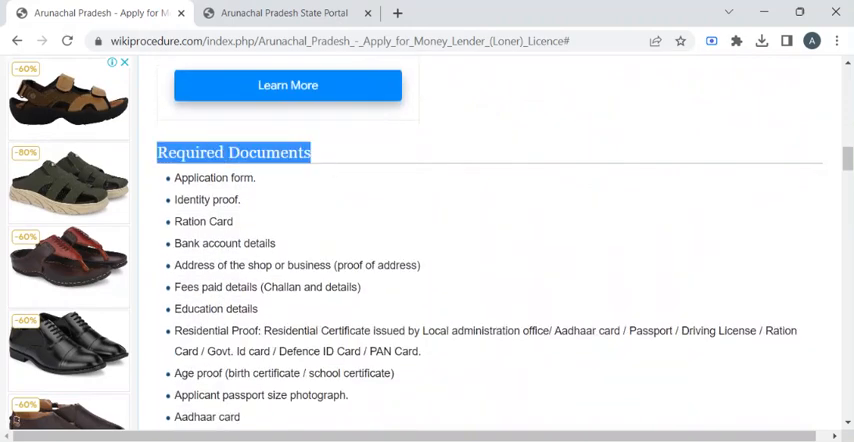
pyautogui.scroll(-3)
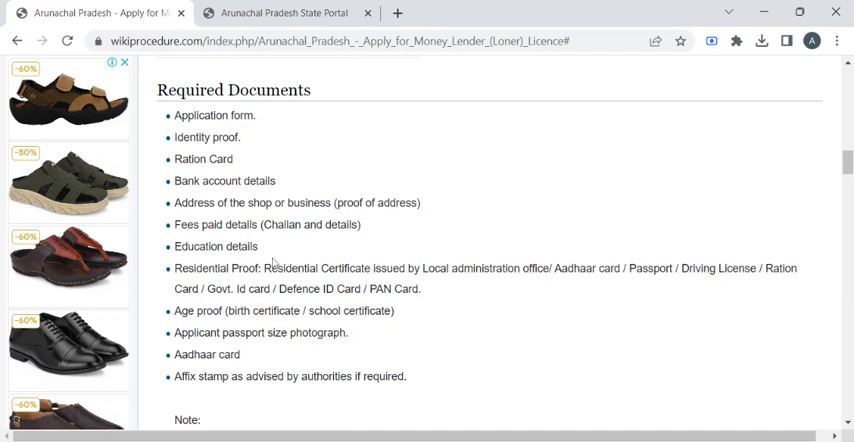
pyautogui.moveTo(276, 263)
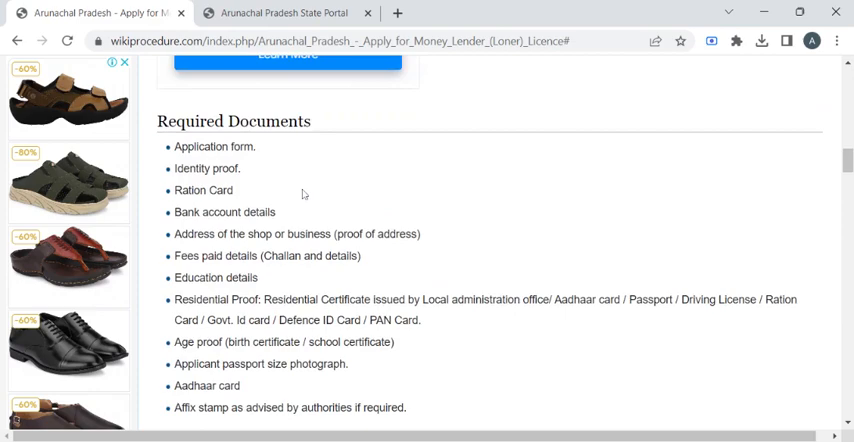
pyautogui.scroll(-3)
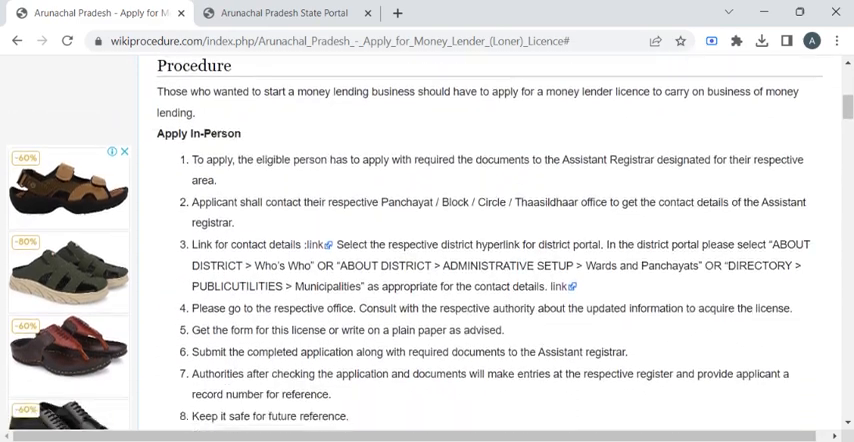
pyautogui.scroll(-3)
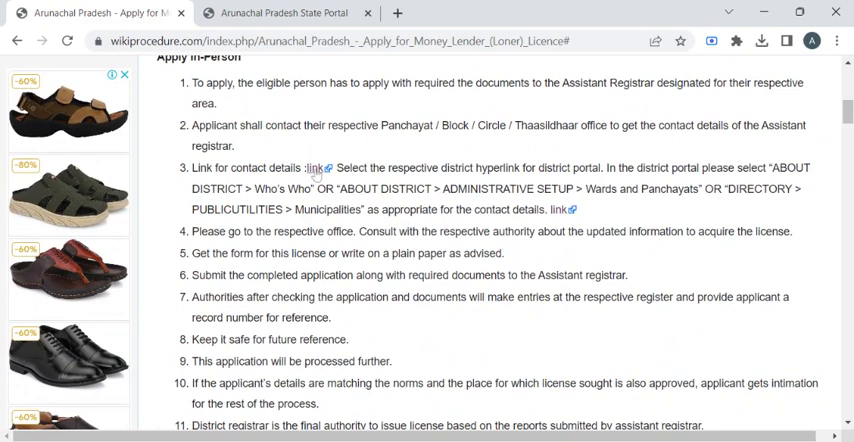
pyautogui.moveTo(556, 210)
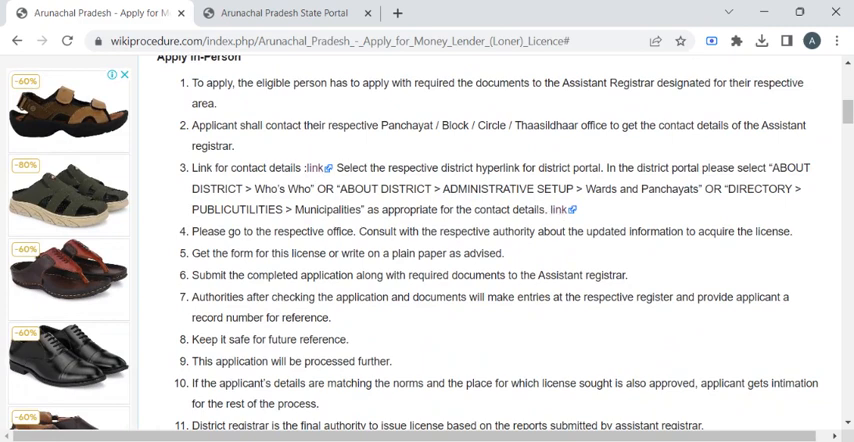
pyautogui.click(283, 12)
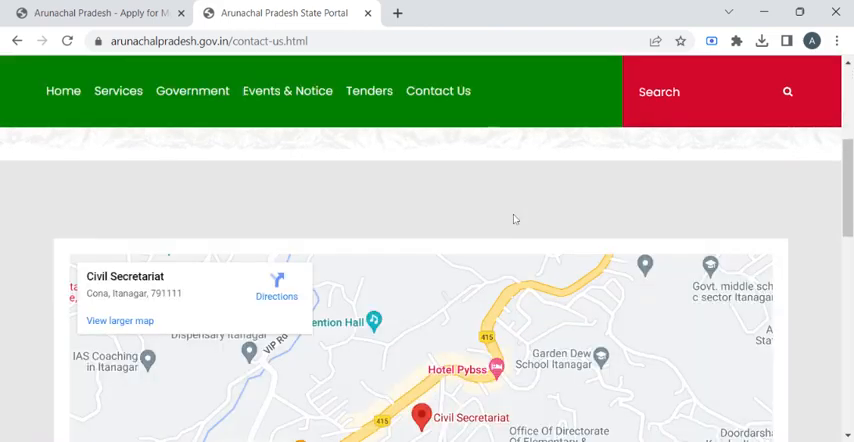
pyautogui.scroll(-3)
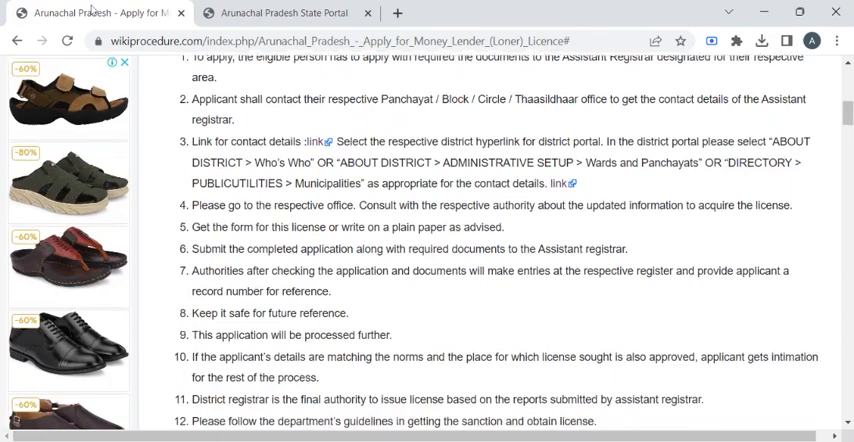
pyautogui.scroll(-3)
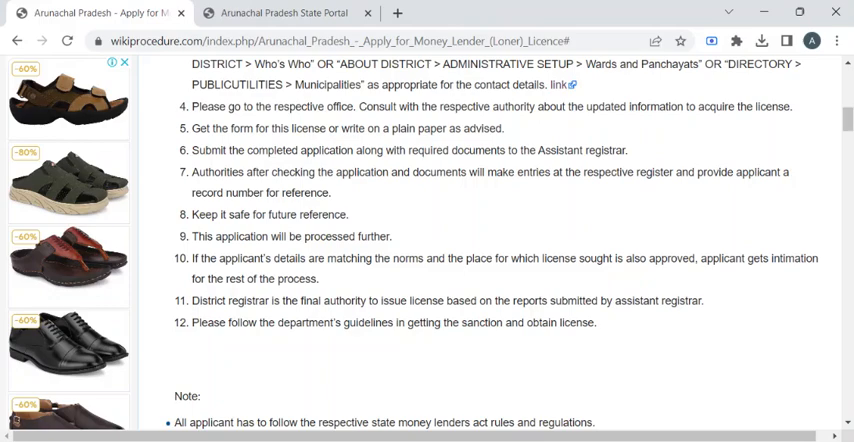
# Scroll past office contacts, highlight the Eligibility heading, and read the Eligibility and Fees sections
pyautogui.scroll(-3)
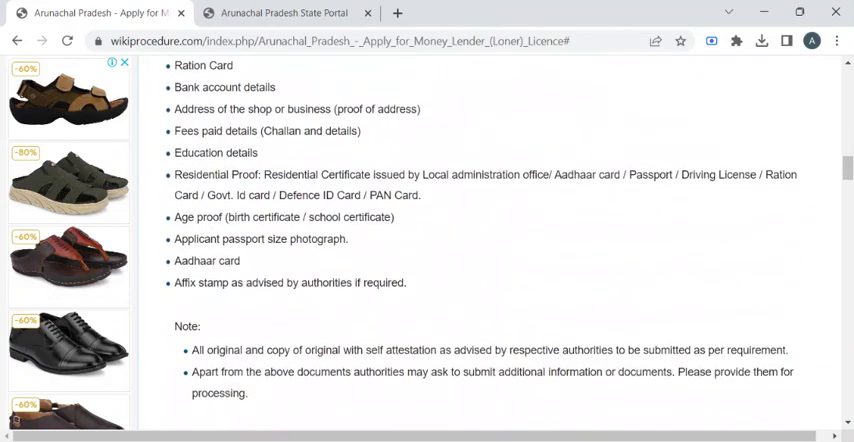
pyautogui.scroll(-3)
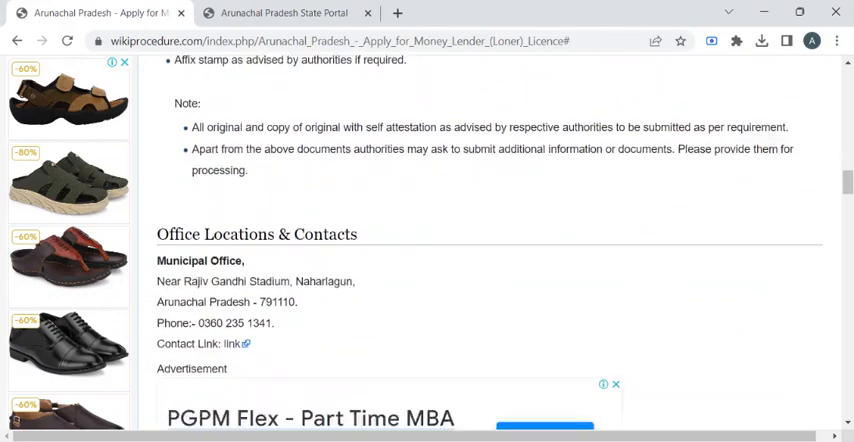
pyautogui.scroll(-3)
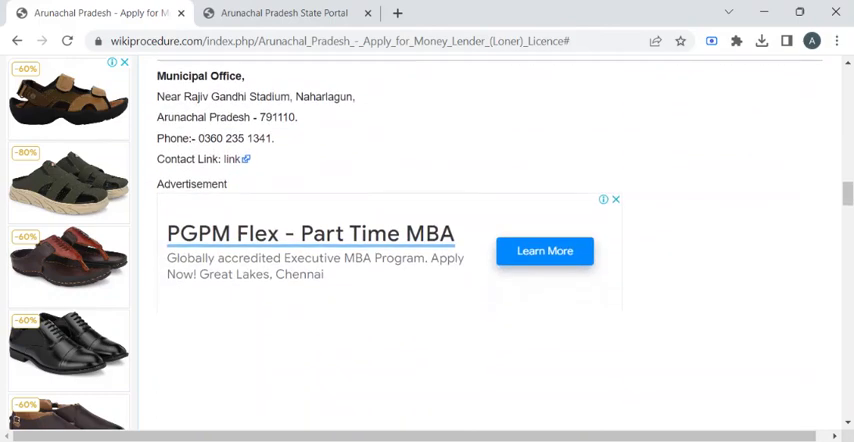
pyautogui.scroll(-3)
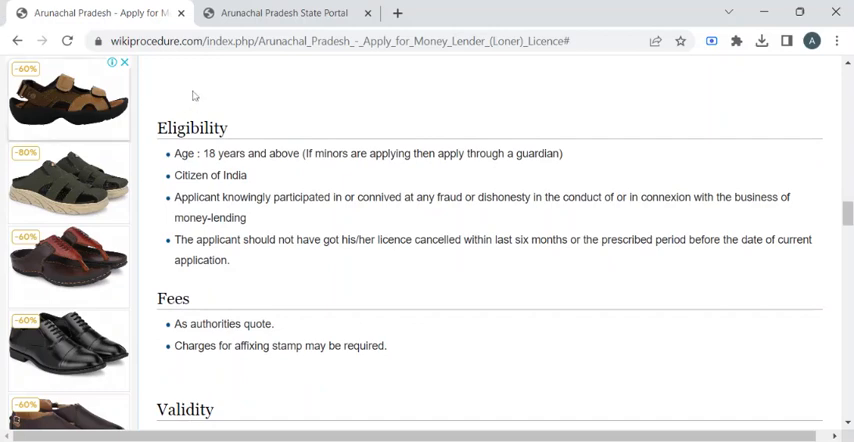
pyautogui.doubleClick(192, 128)
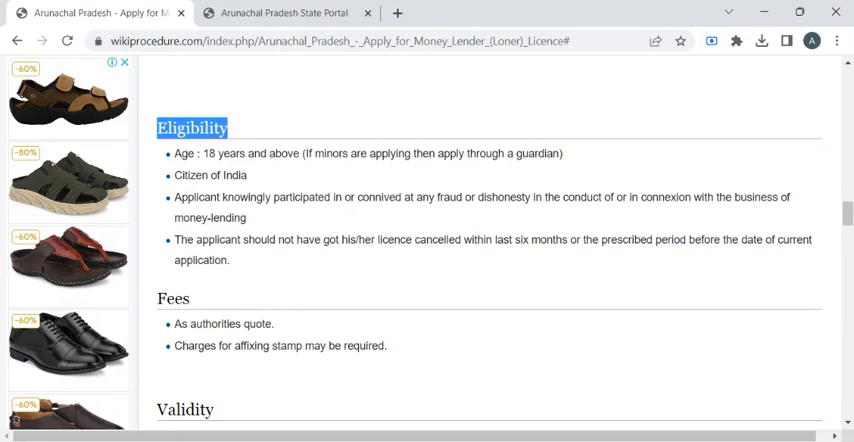
pyautogui.moveTo(291, 270)
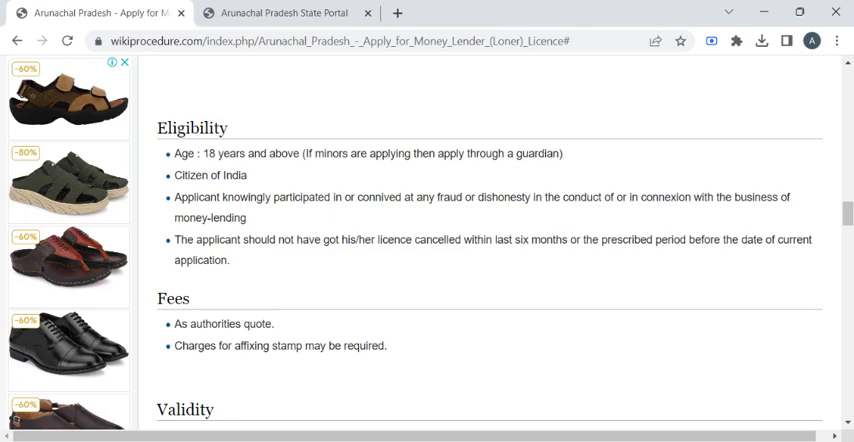
pyautogui.moveTo(171, 153); pyautogui.dragTo(230, 260)
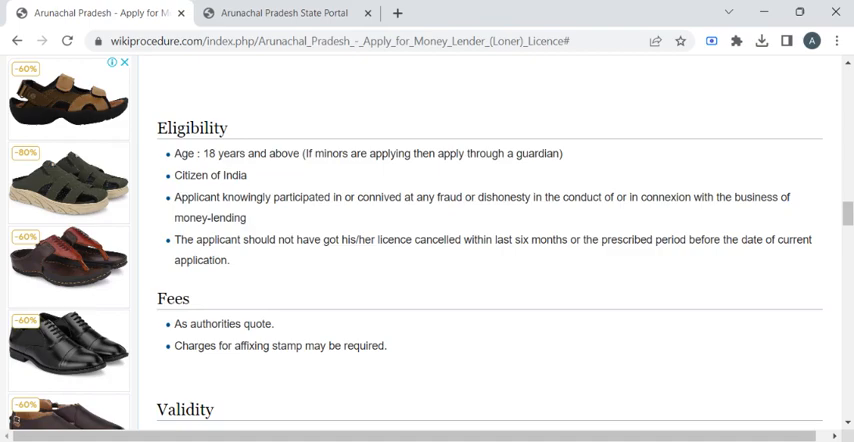
# Scroll to the page top showing the licence title and section links
pyautogui.scroll(-3)
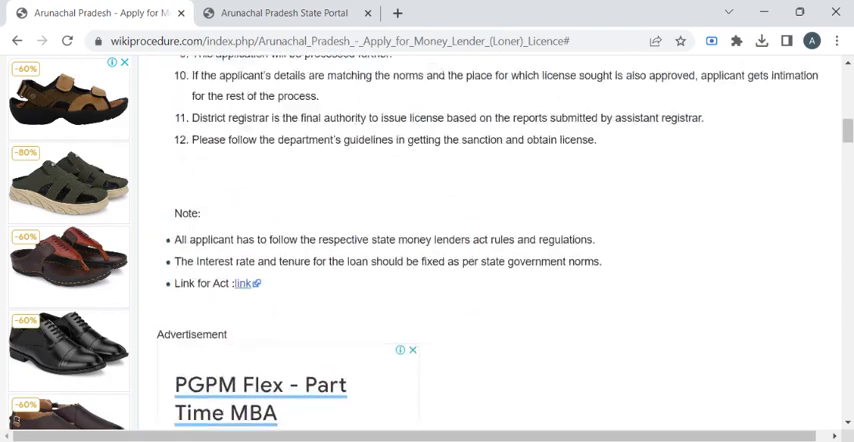
pyautogui.scroll(3)
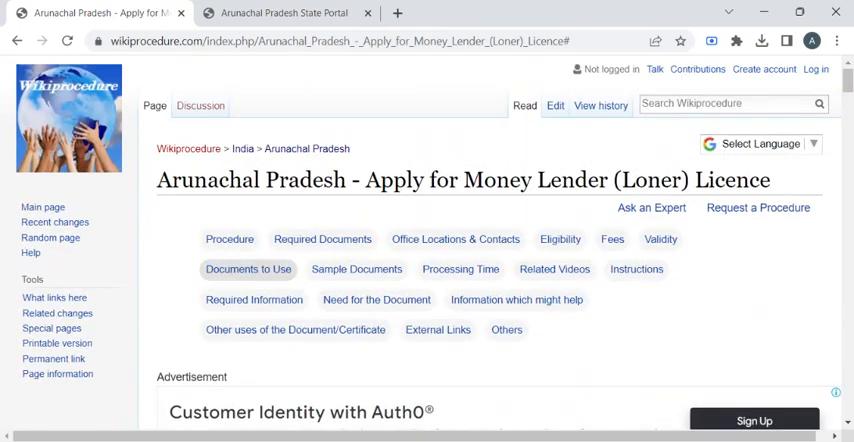
pyautogui.moveTo(467, 390)
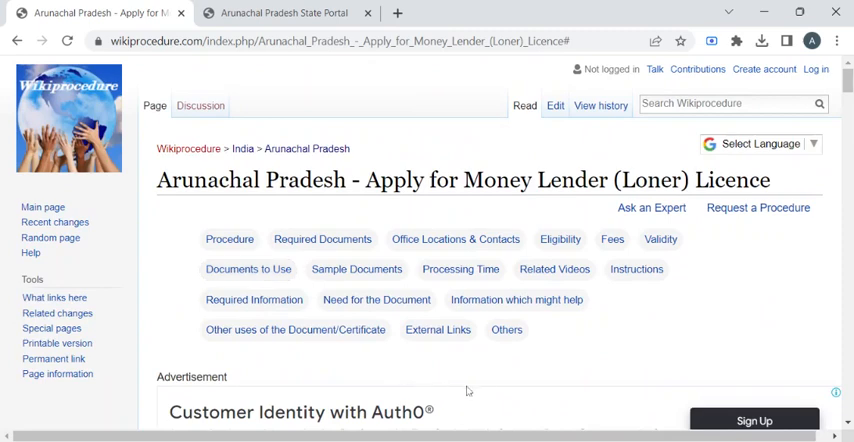